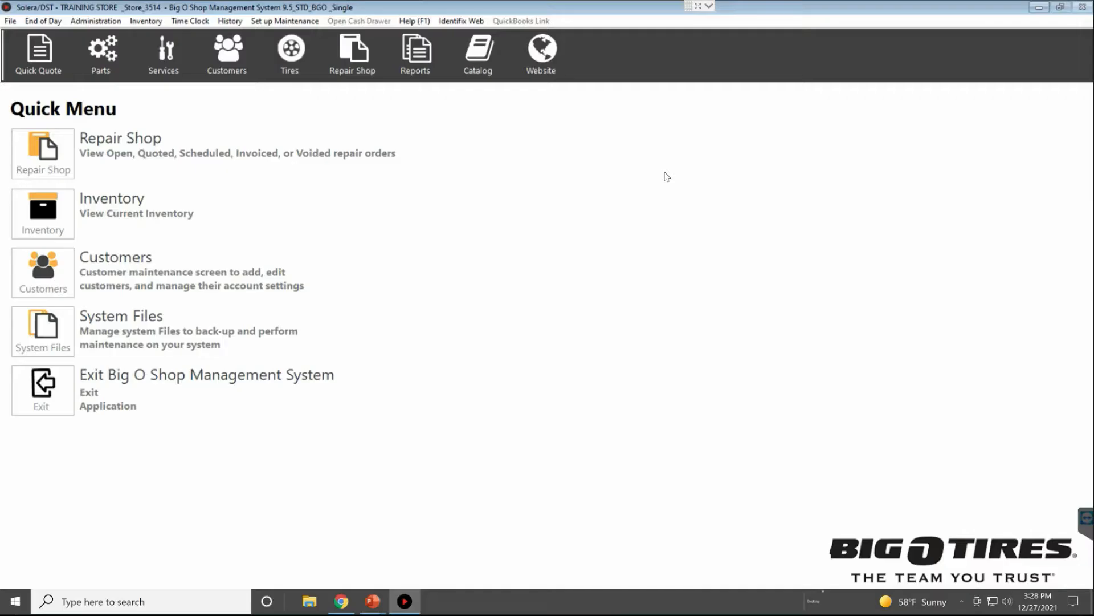
mouse_move(604, 161)
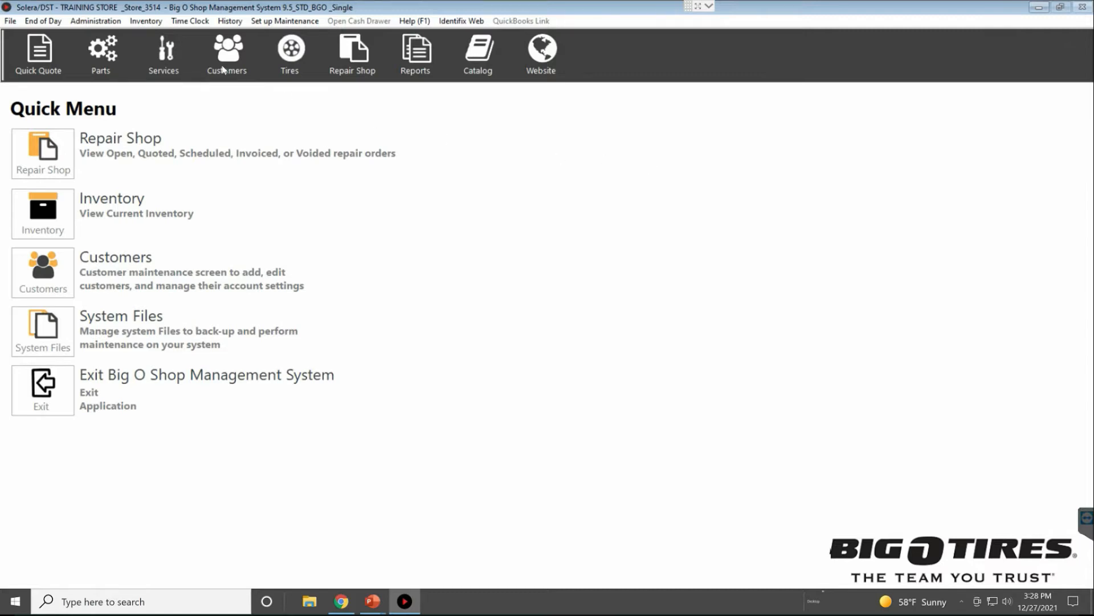
mouse_move(200, 68)
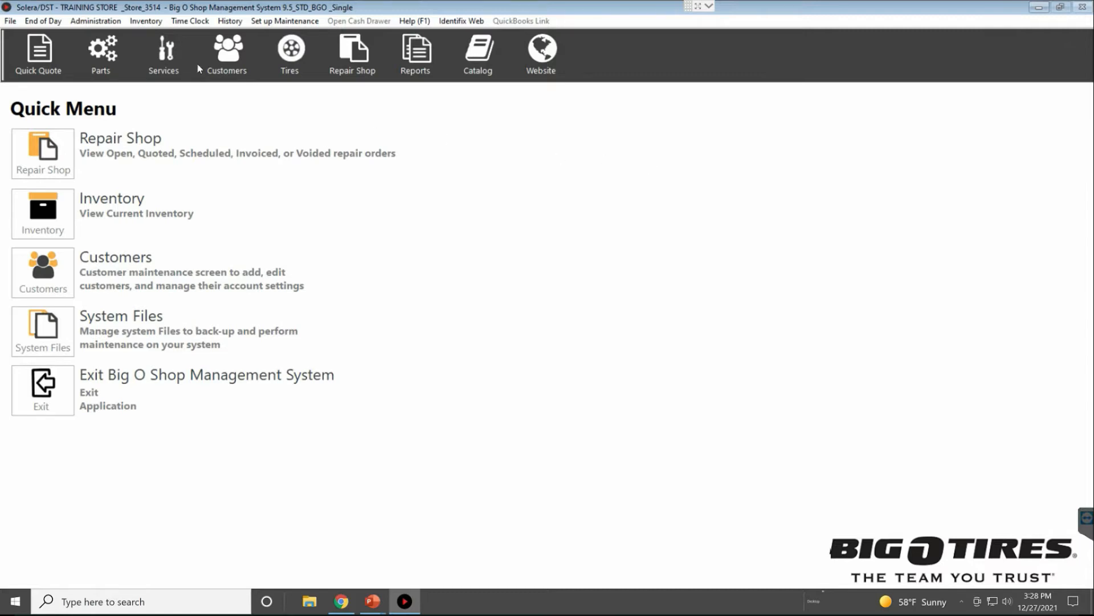
mouse_move(147, 20)
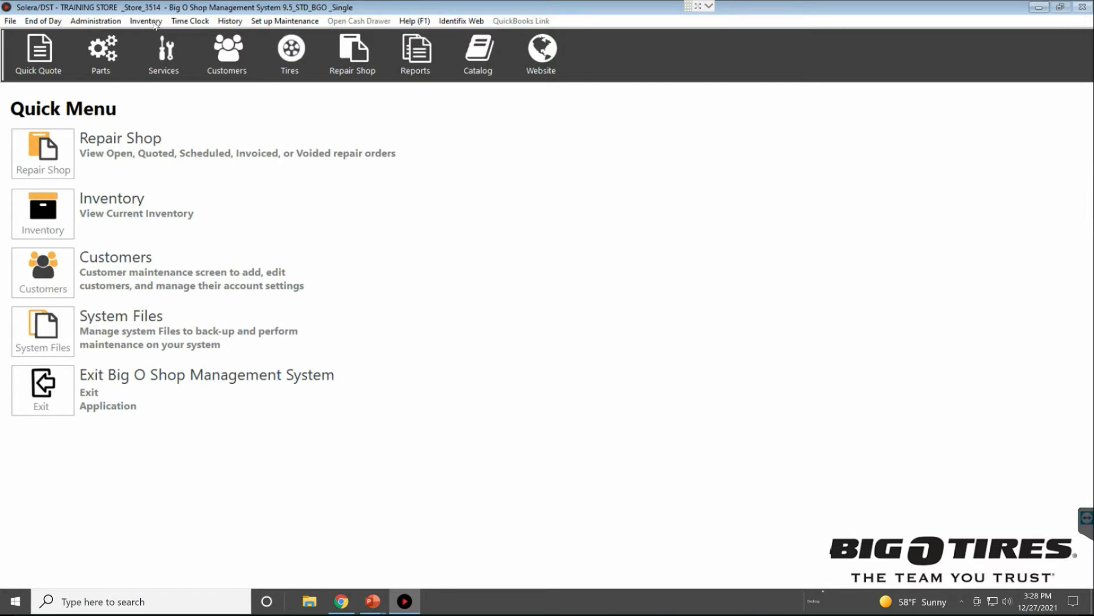
Open the Inventory menu from the Quick Menu bar.
click(146, 21)
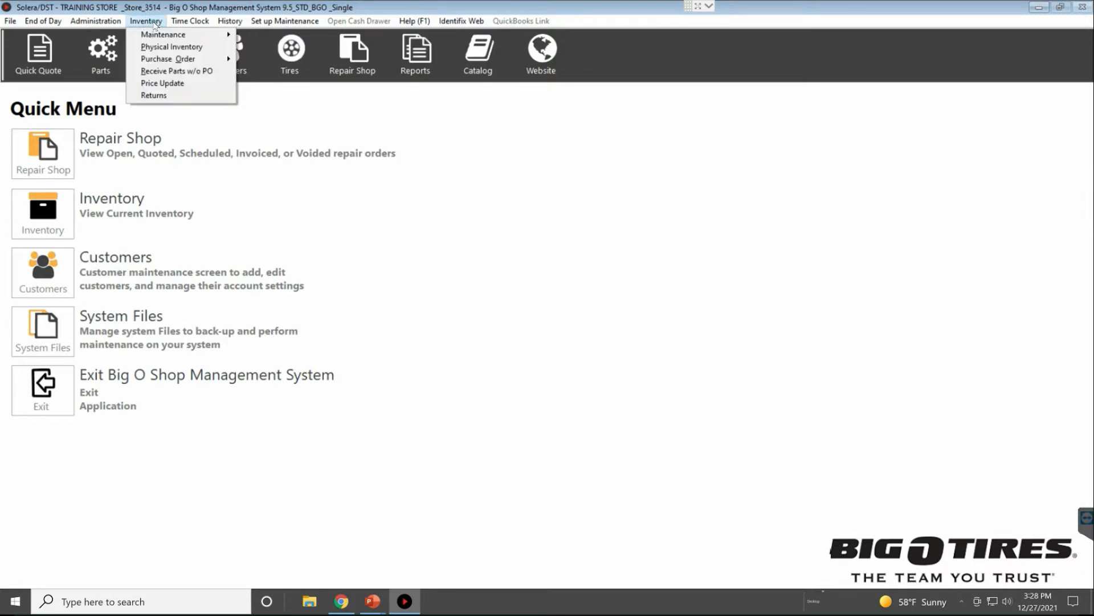
mouse_move(177, 71)
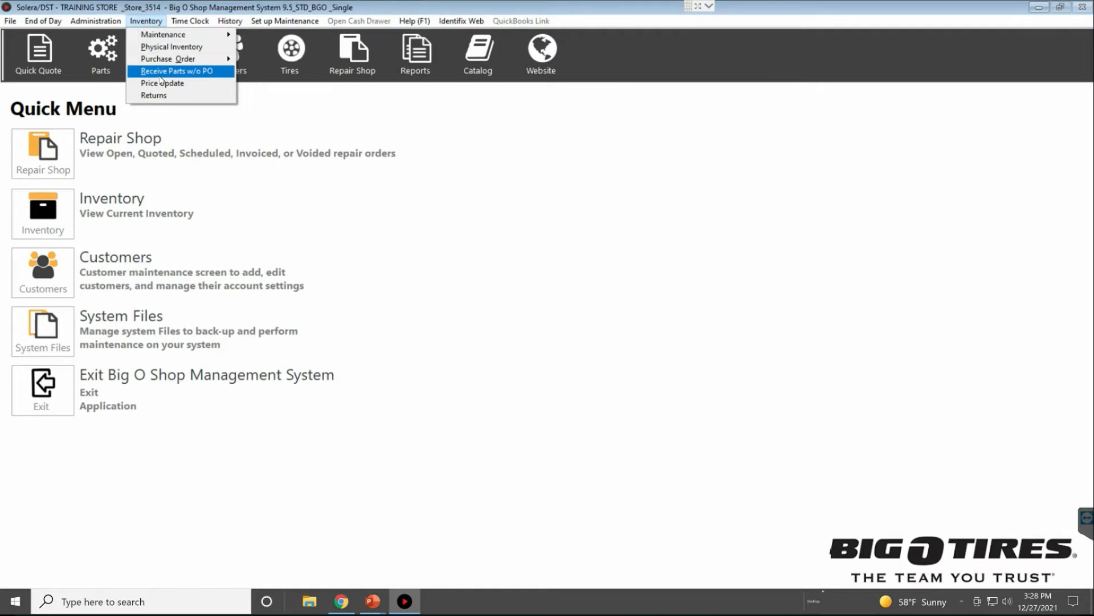
mouse_move(162, 83)
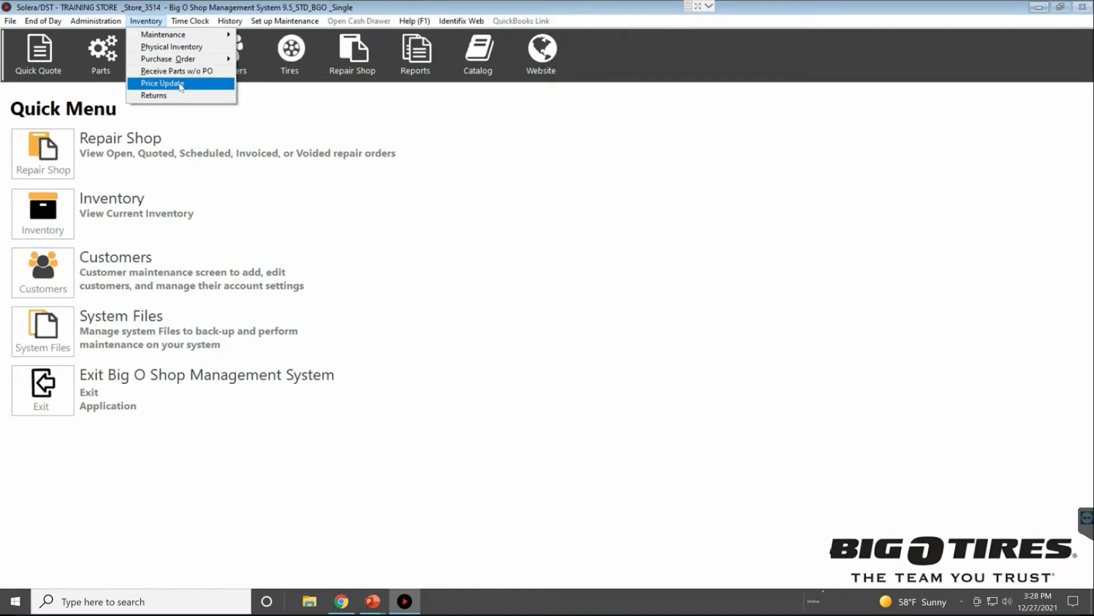
Download the Big O Corp Tires price list in Price Update, confirming with Yes.
click(161, 83)
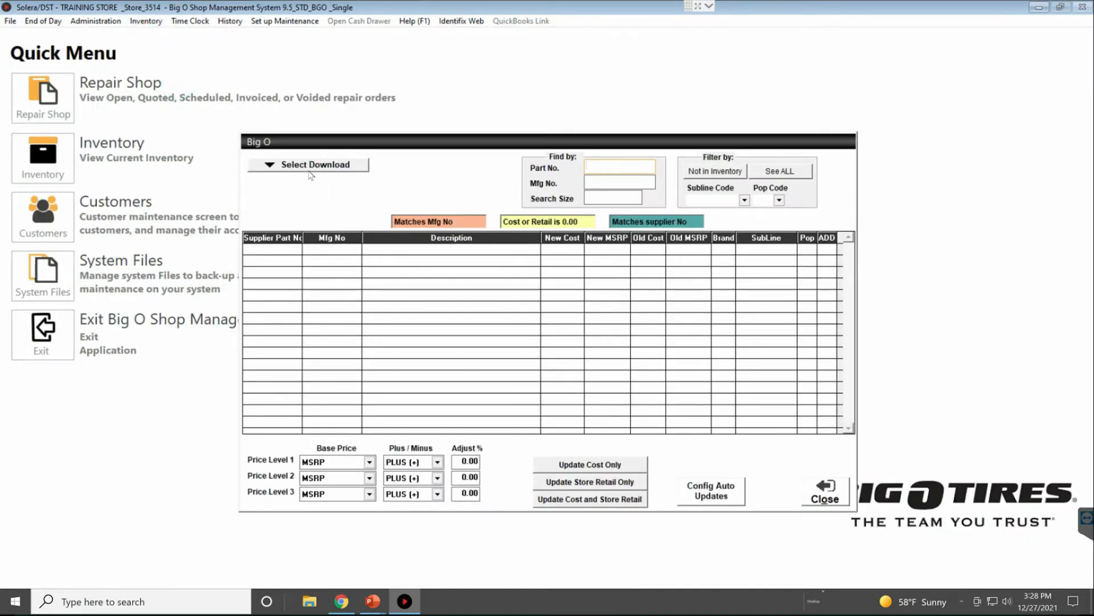
click(315, 164)
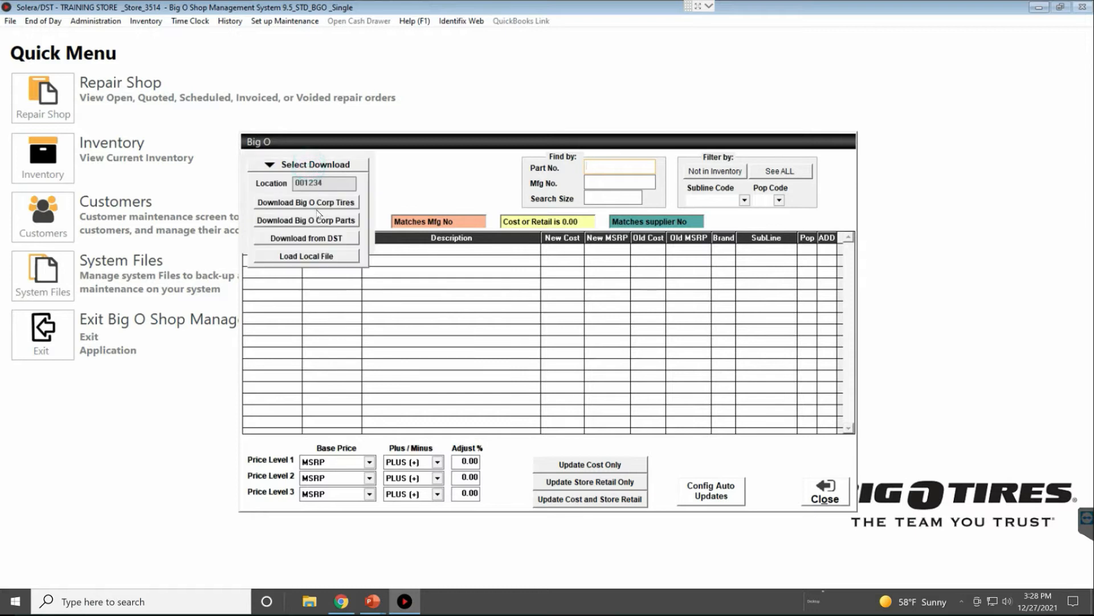
mouse_move(317, 209)
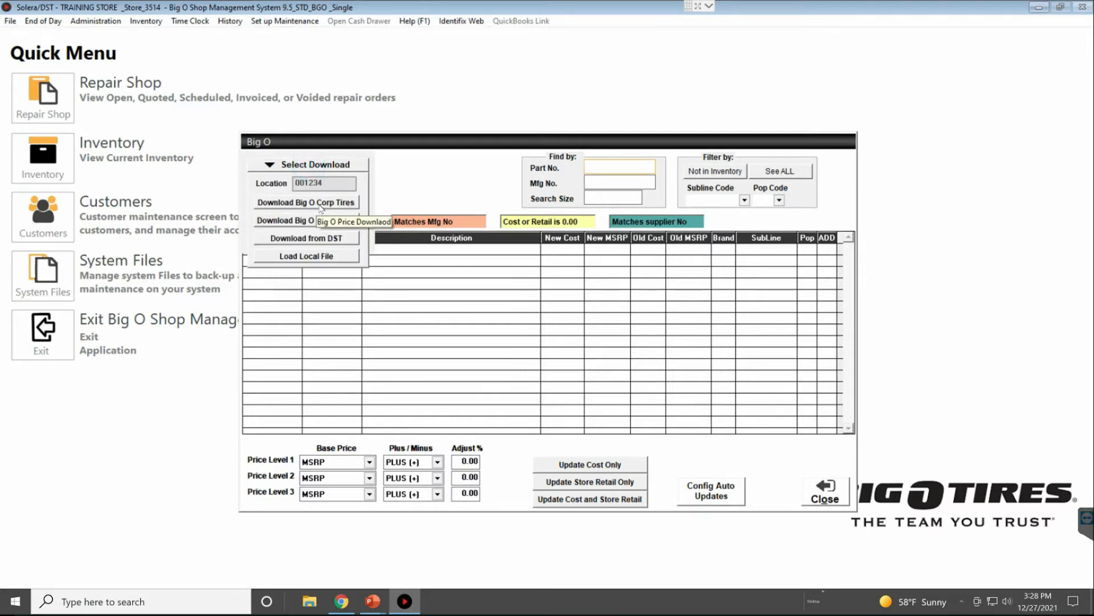
click(305, 203)
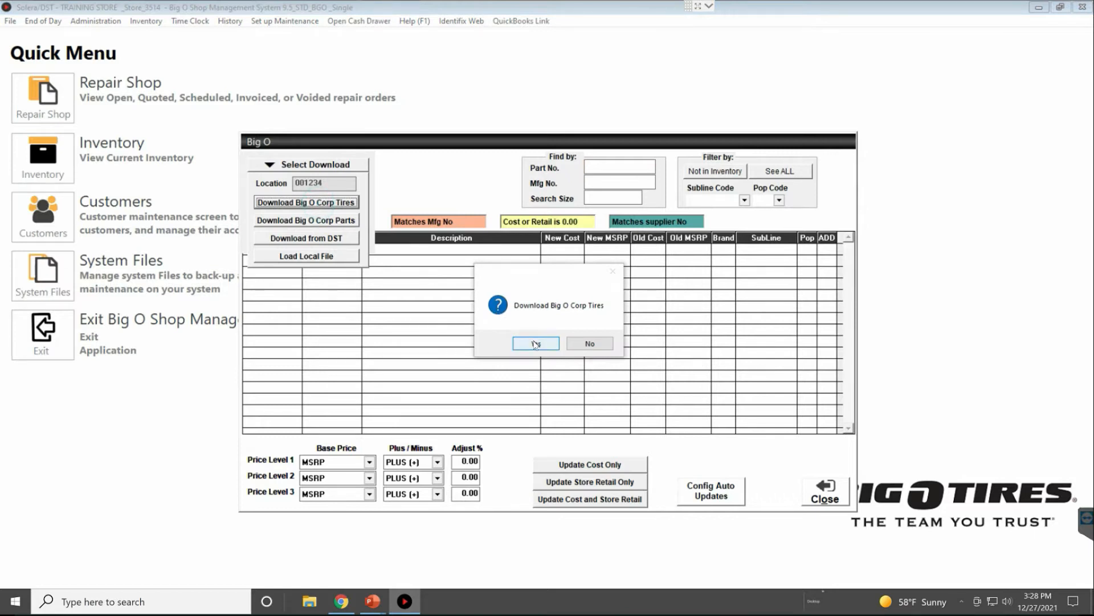
click(535, 343)
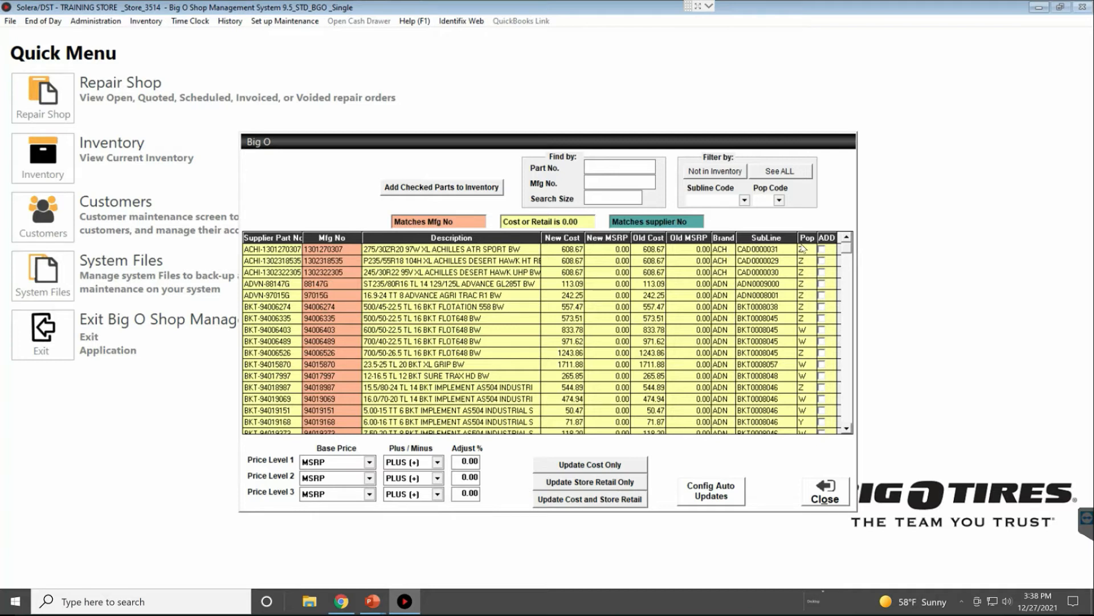
mouse_move(828, 248)
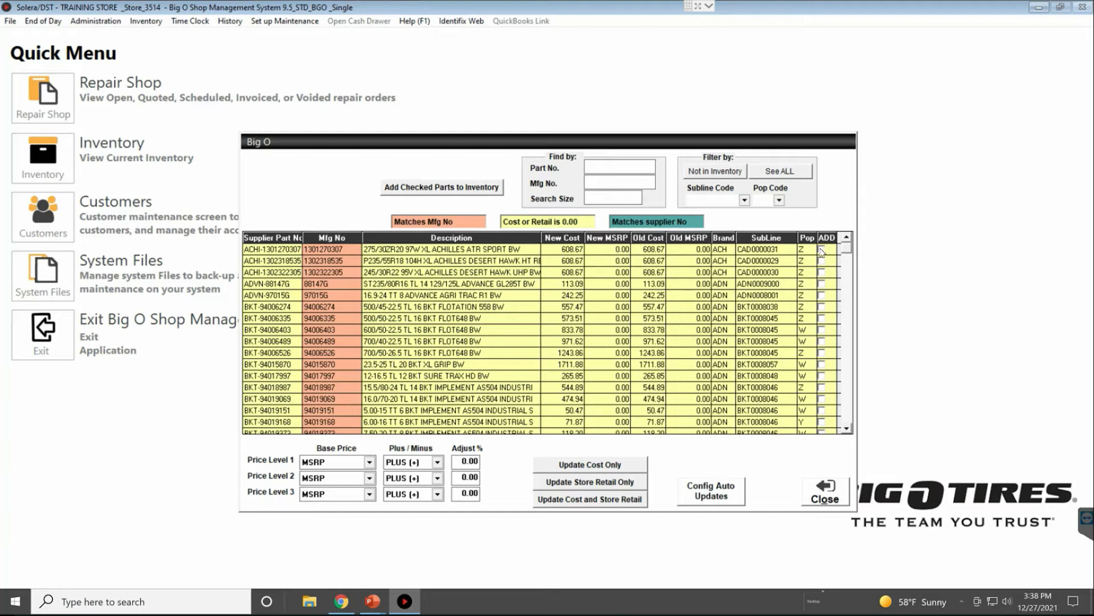
mouse_move(723, 187)
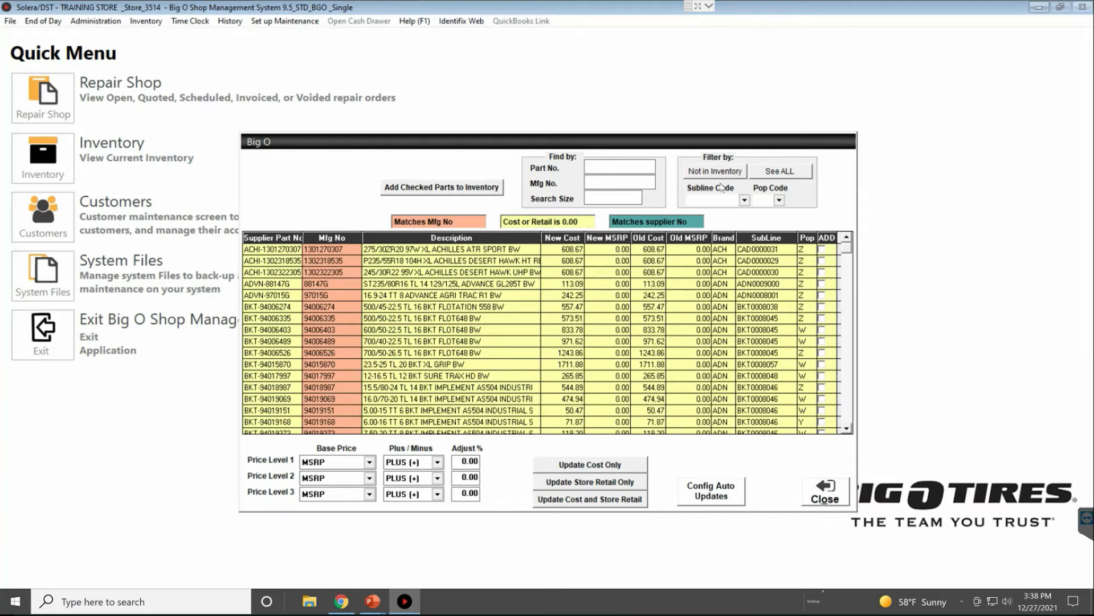
Filter the price list to parts not in inventory and toggle add-to-inventory marks.
click(713, 171)
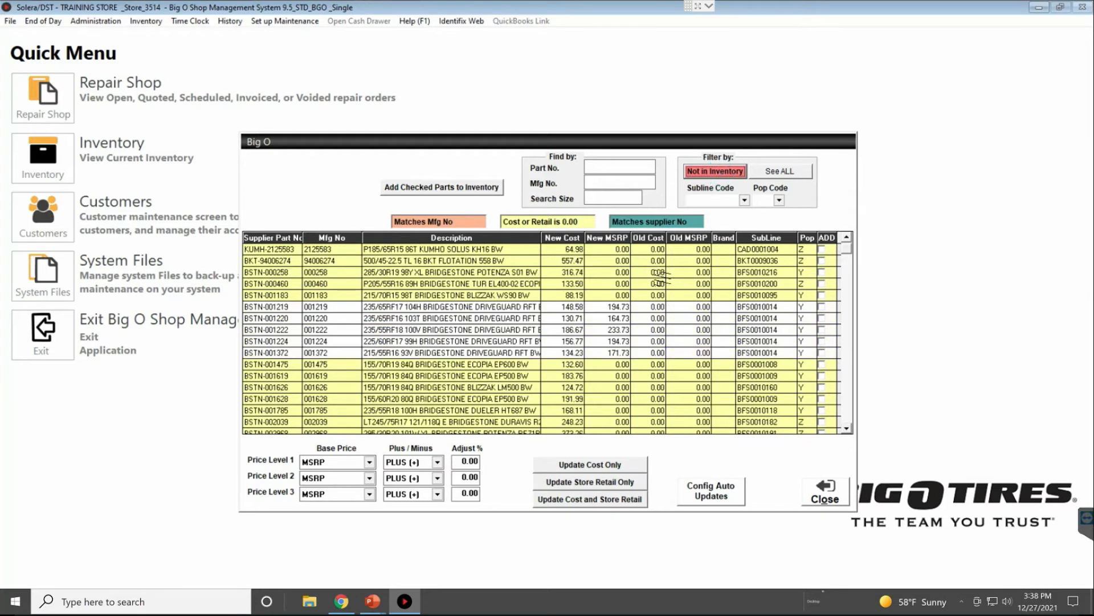
click(826, 305)
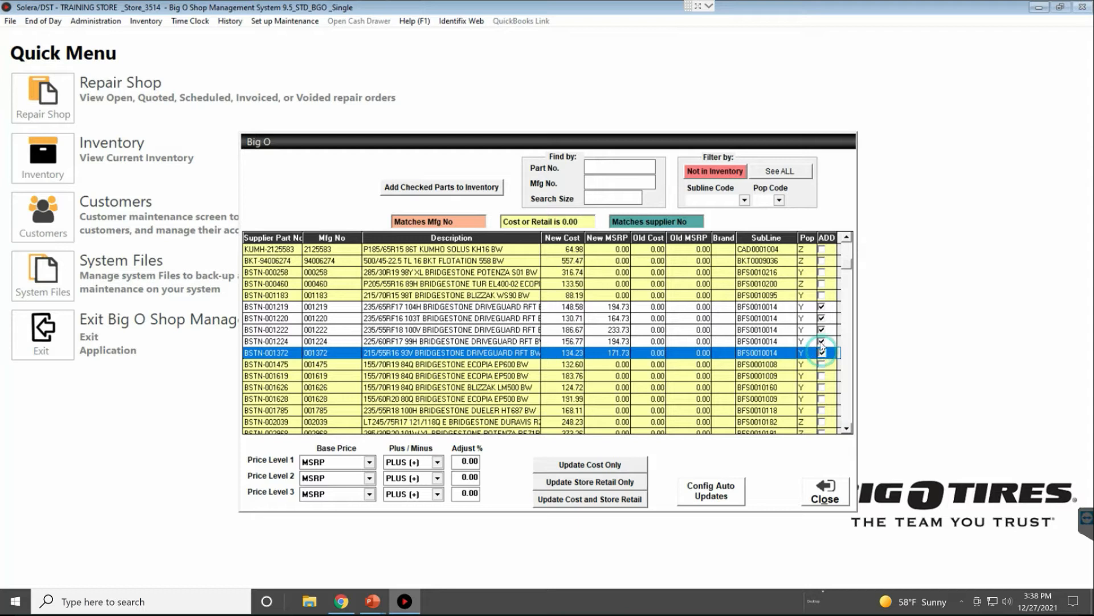
click(825, 341)
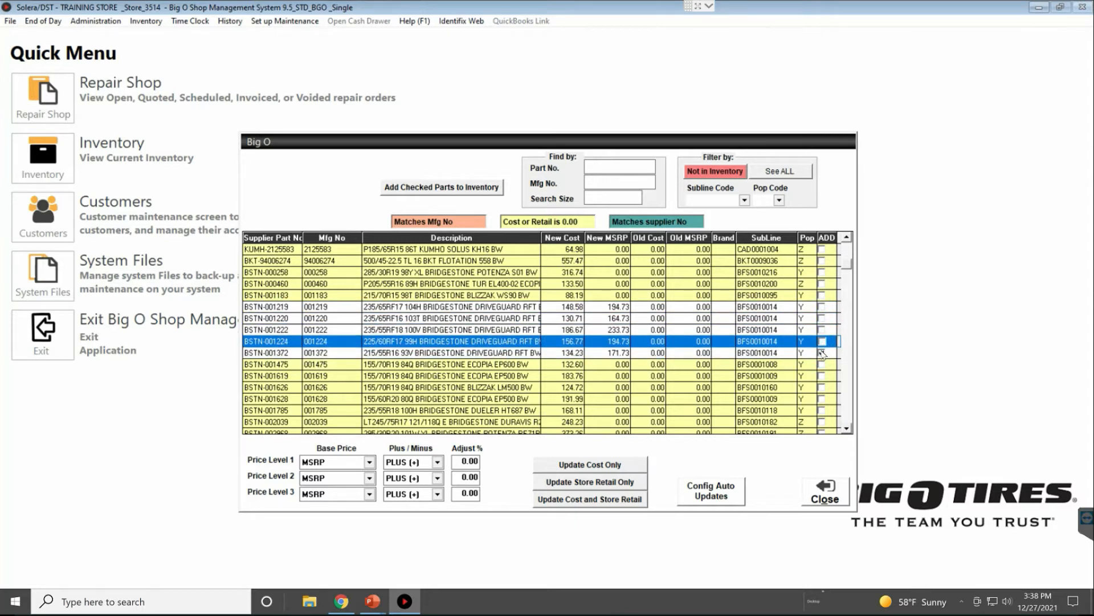
Filter the list by the N (New) pop code.
click(743, 200)
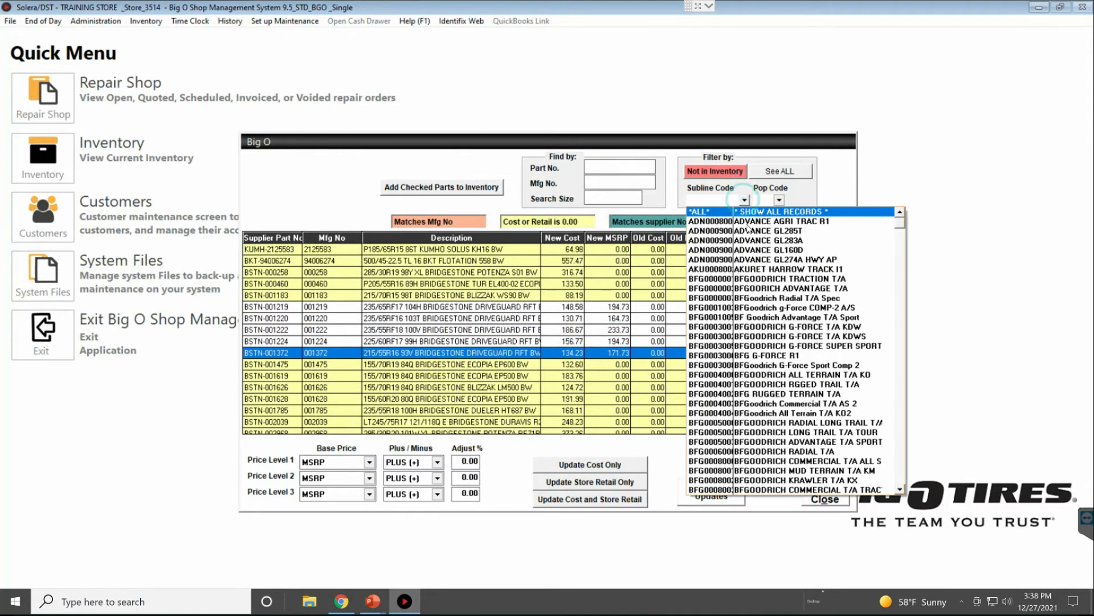
click(779, 199)
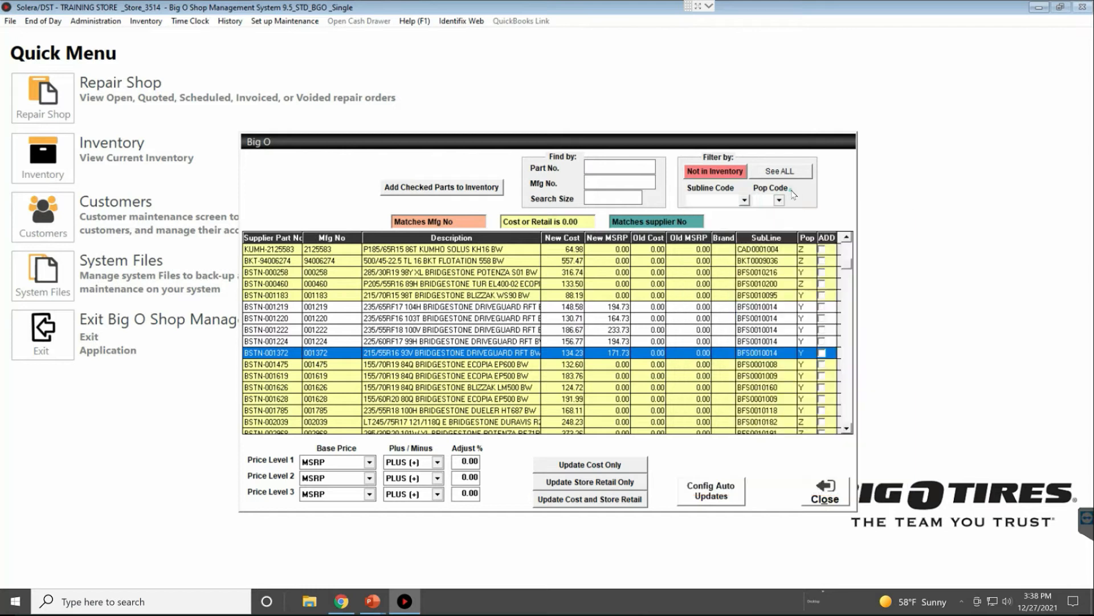
click(779, 199)
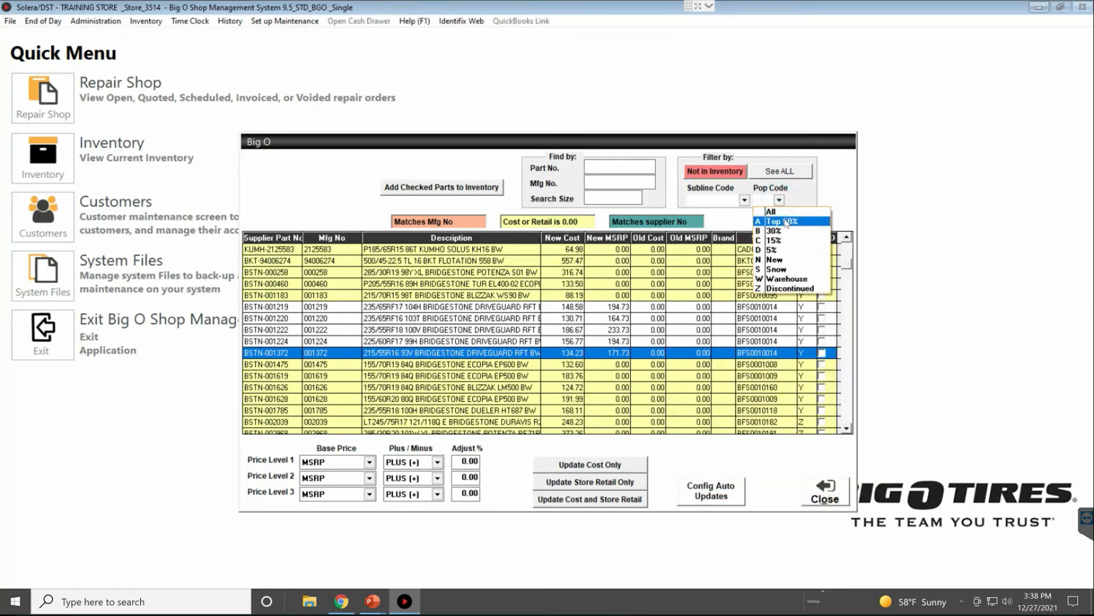
click(775, 230)
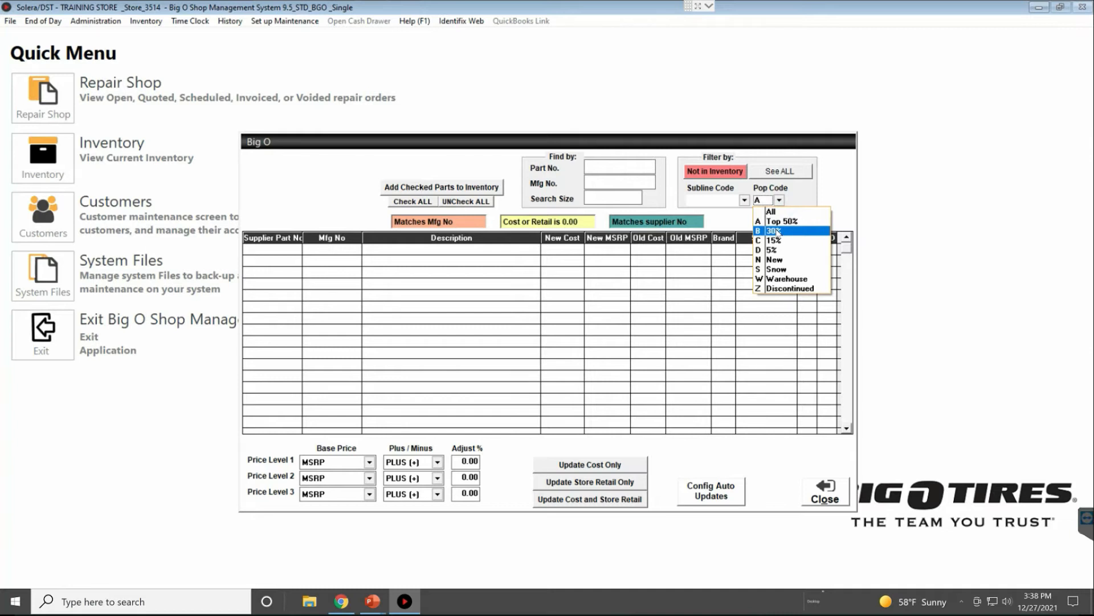
click(774, 240)
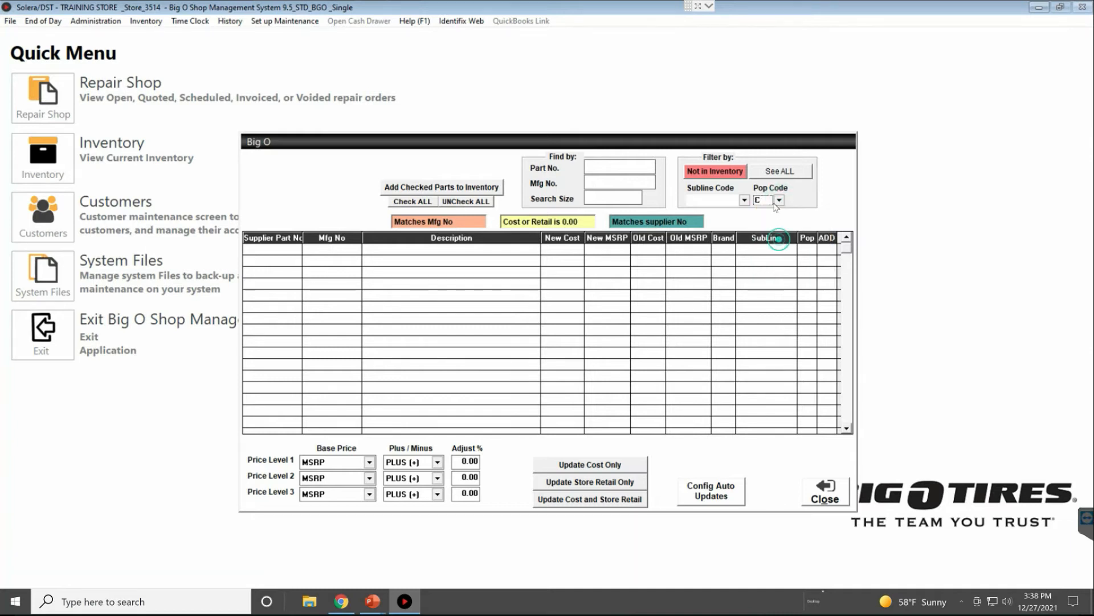
click(778, 200)
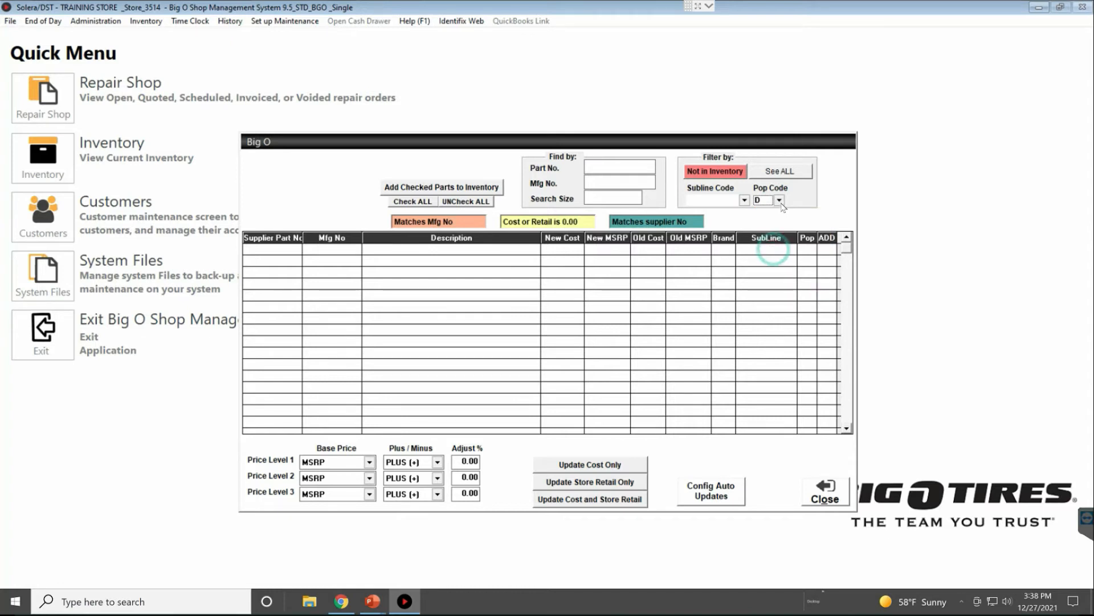
click(779, 200)
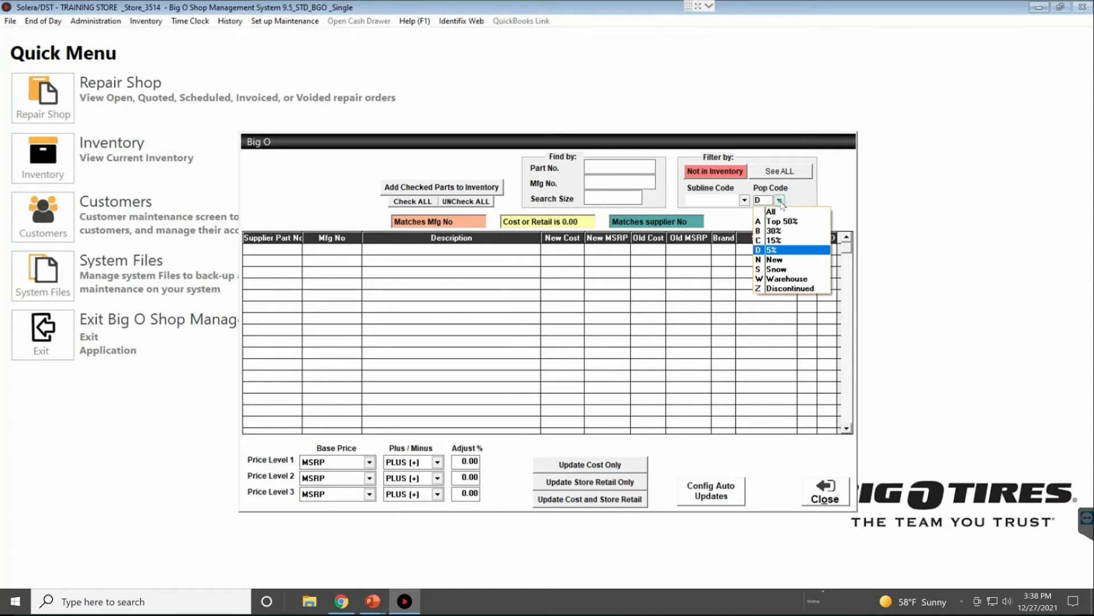
click(774, 259)
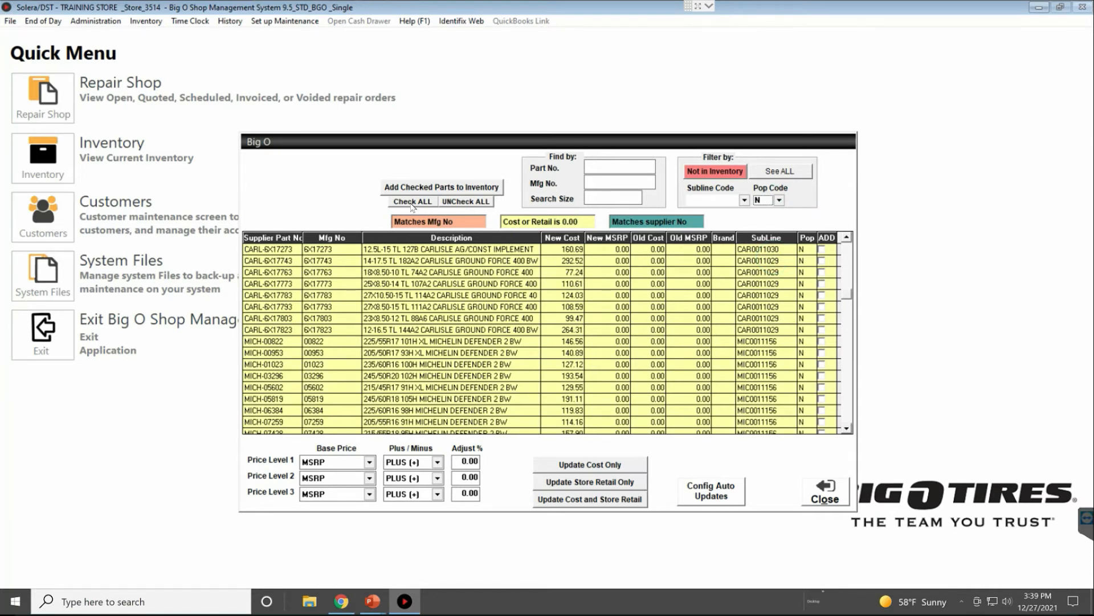
Check all listed New parts and add them to inventory as Non-Stock.
click(411, 201)
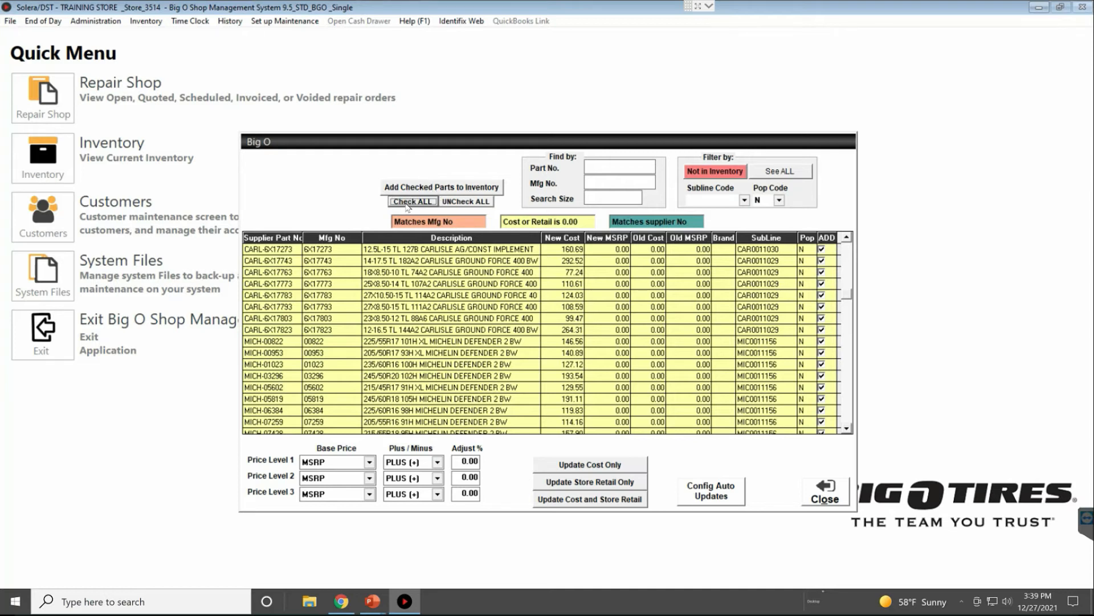
click(441, 187)
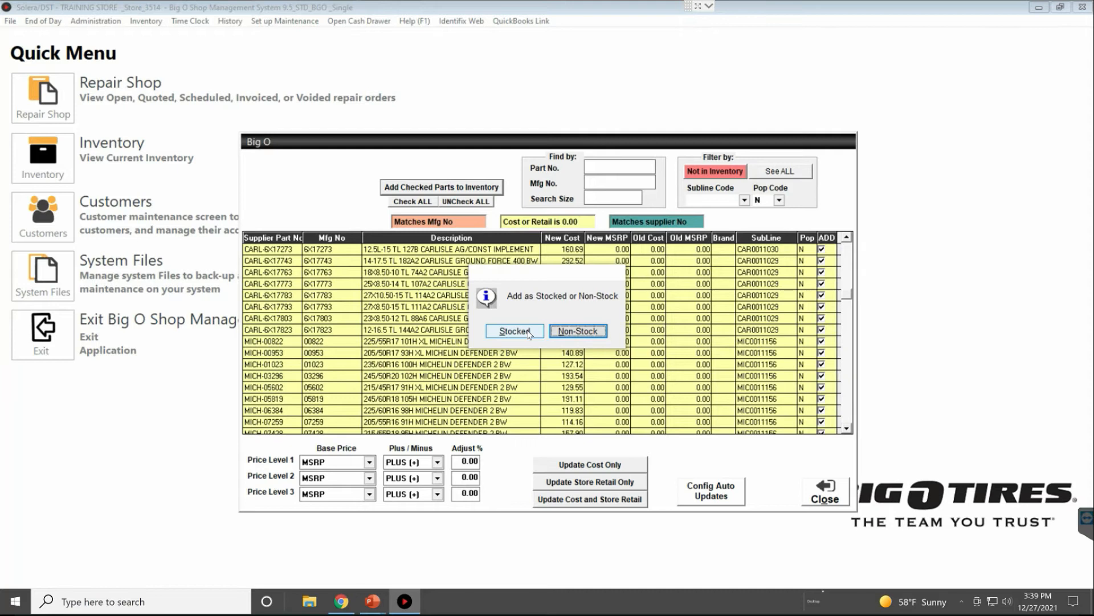
mouse_move(529, 335)
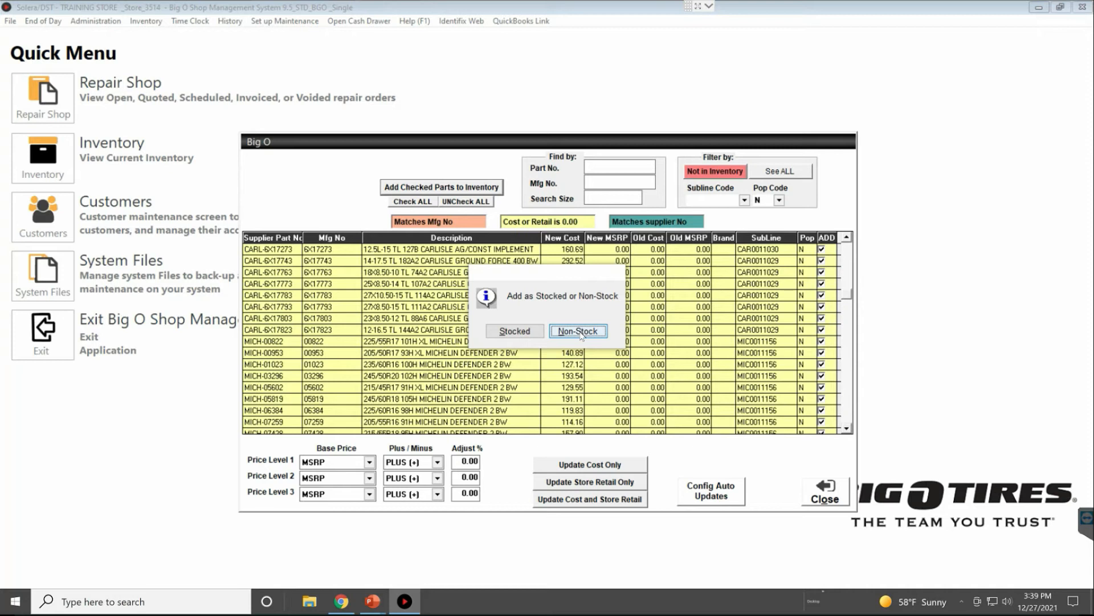
click(577, 330)
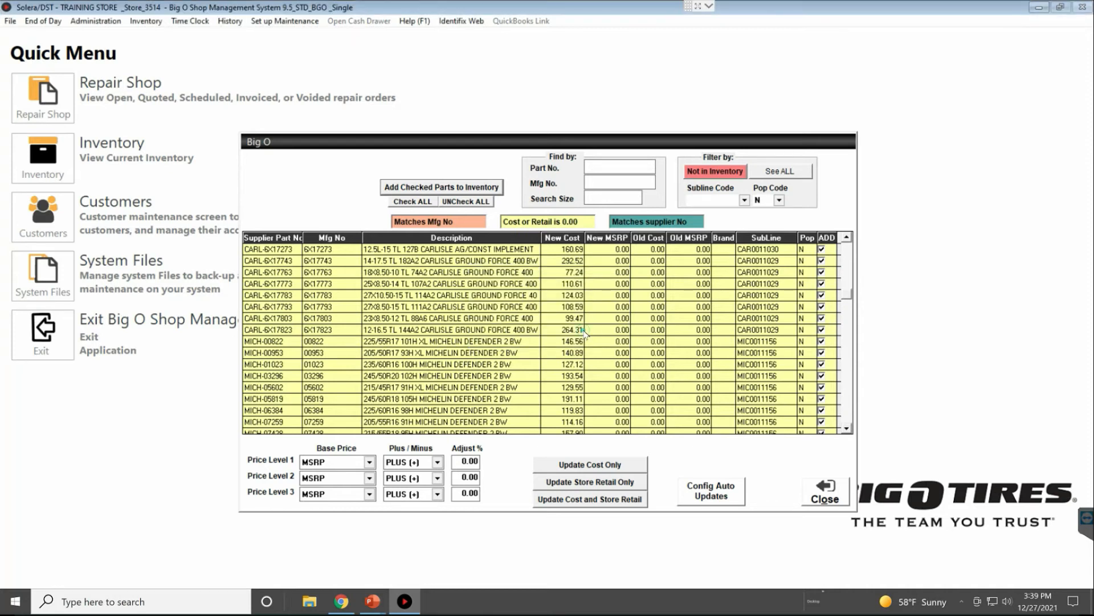
click(441, 187)
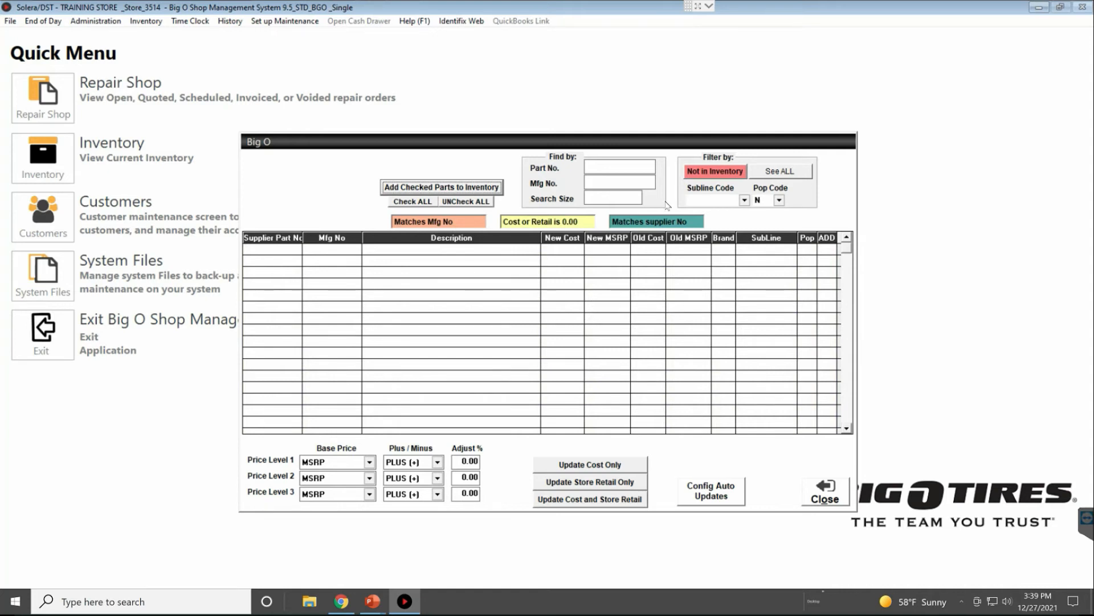
Show all parts, keep Level 1 at MSRP, set Level 2 to MSRP minus 10%.
click(780, 171)
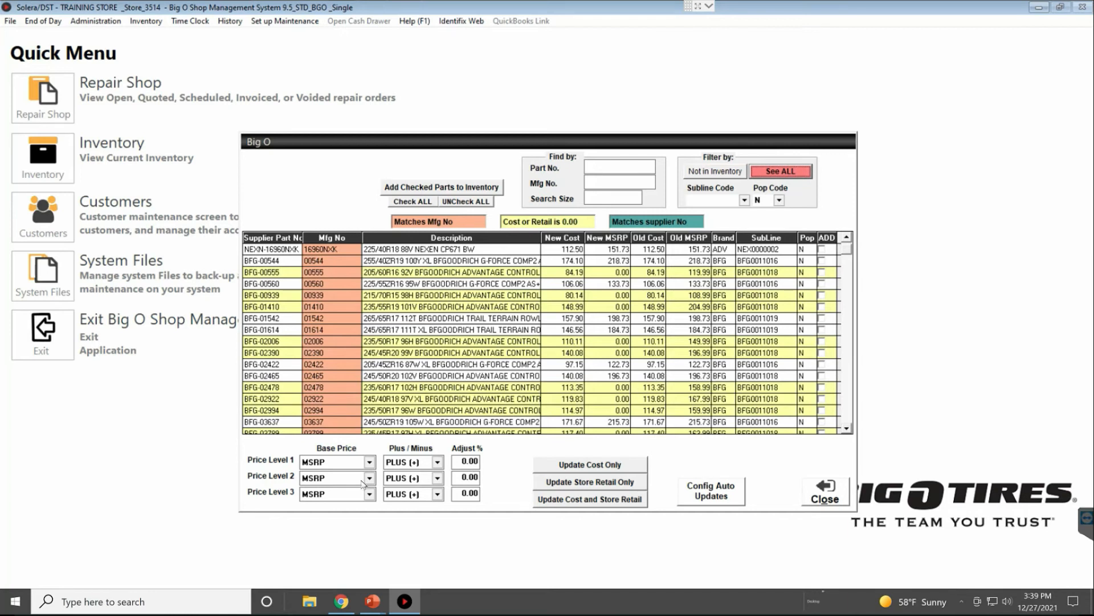
click(369, 461)
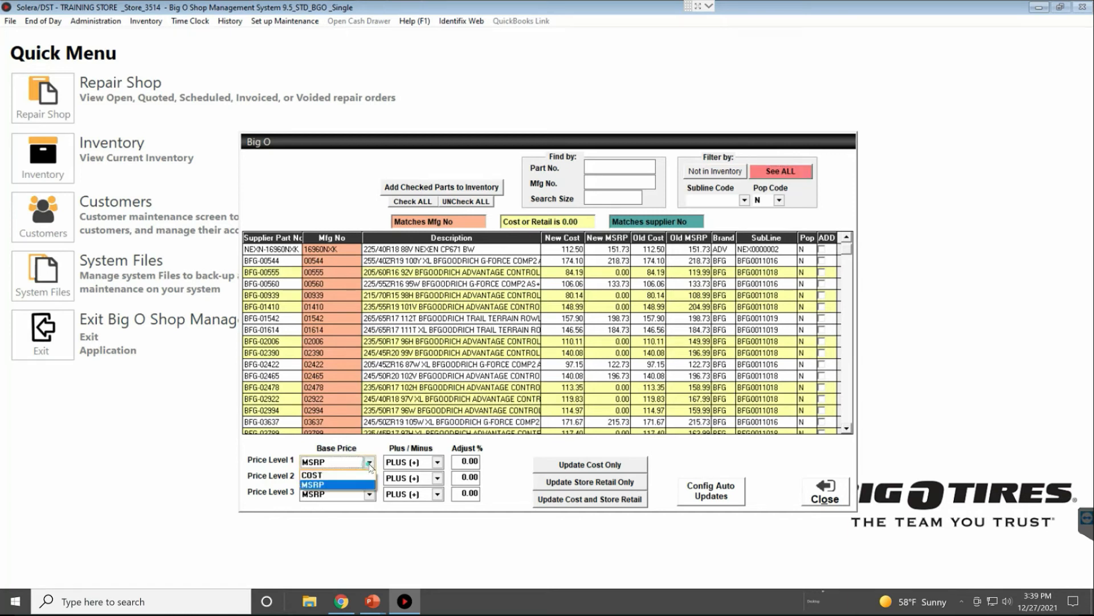
click(368, 478)
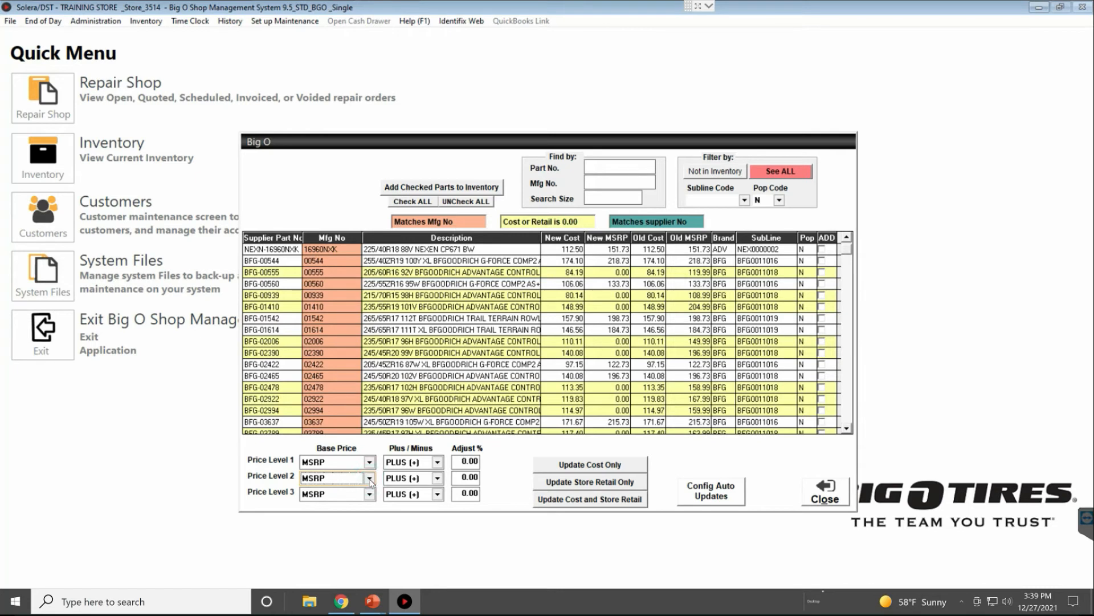
click(436, 478)
text(10)
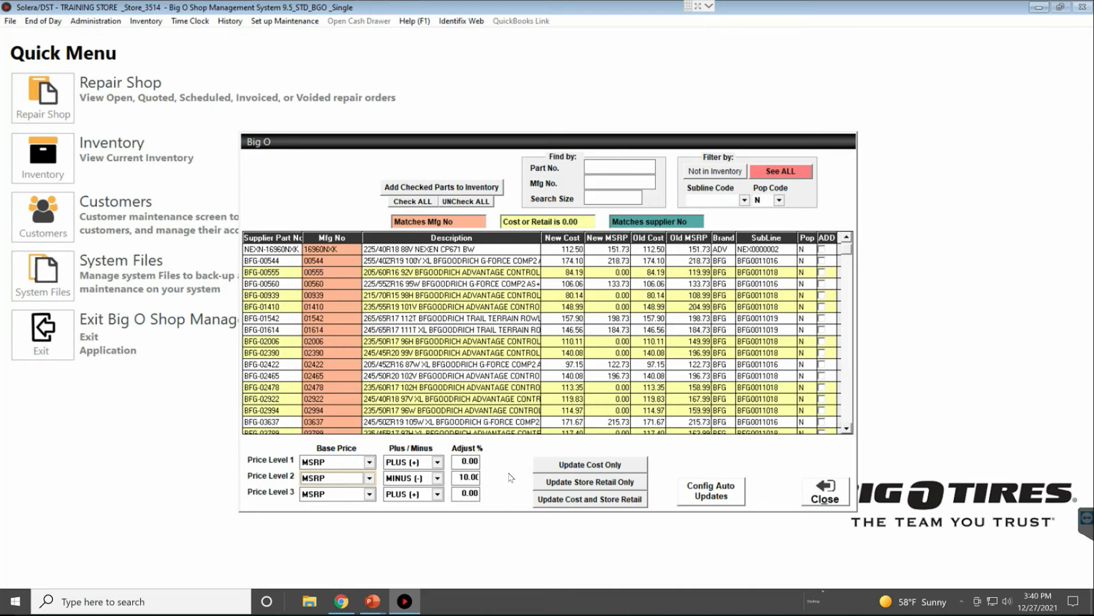
click(371, 494)
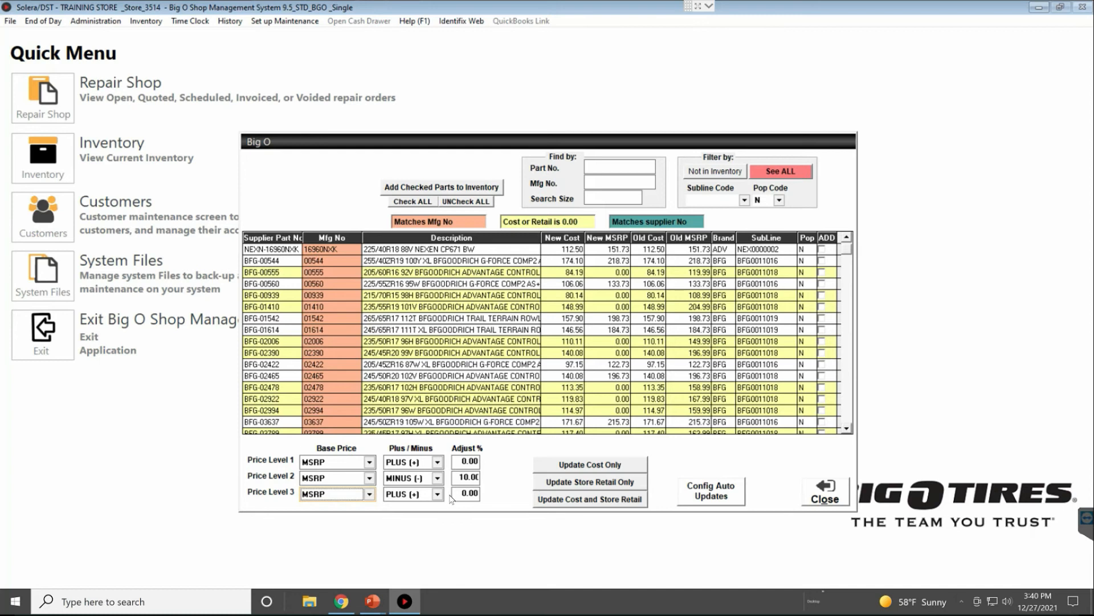
mouse_move(668, 500)
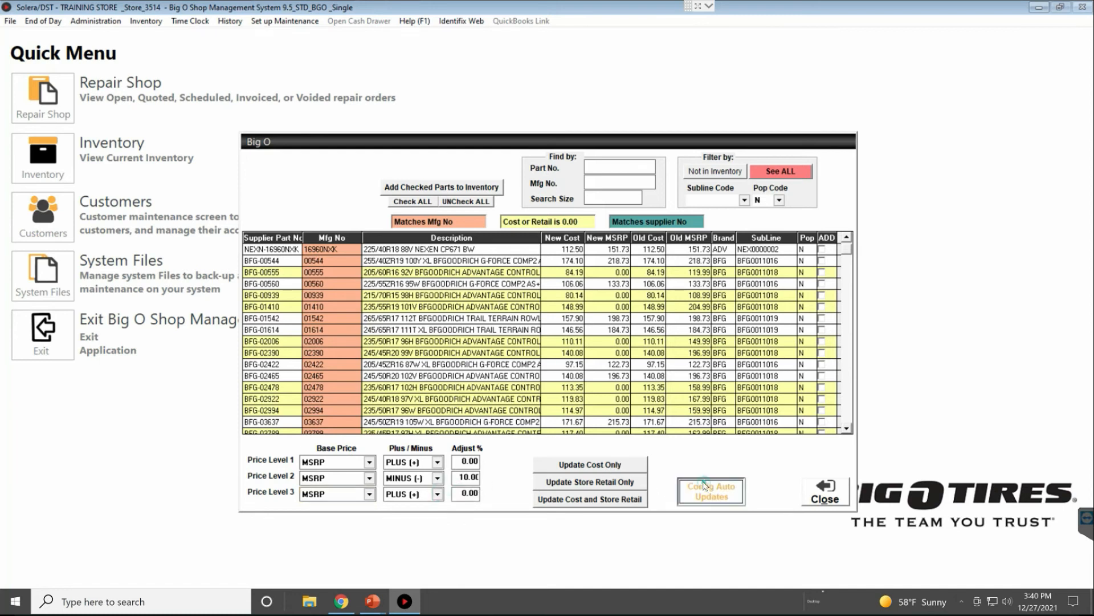
Tick every Auto Update field, including Speed Rating and Warranty, and save.
click(710, 491)
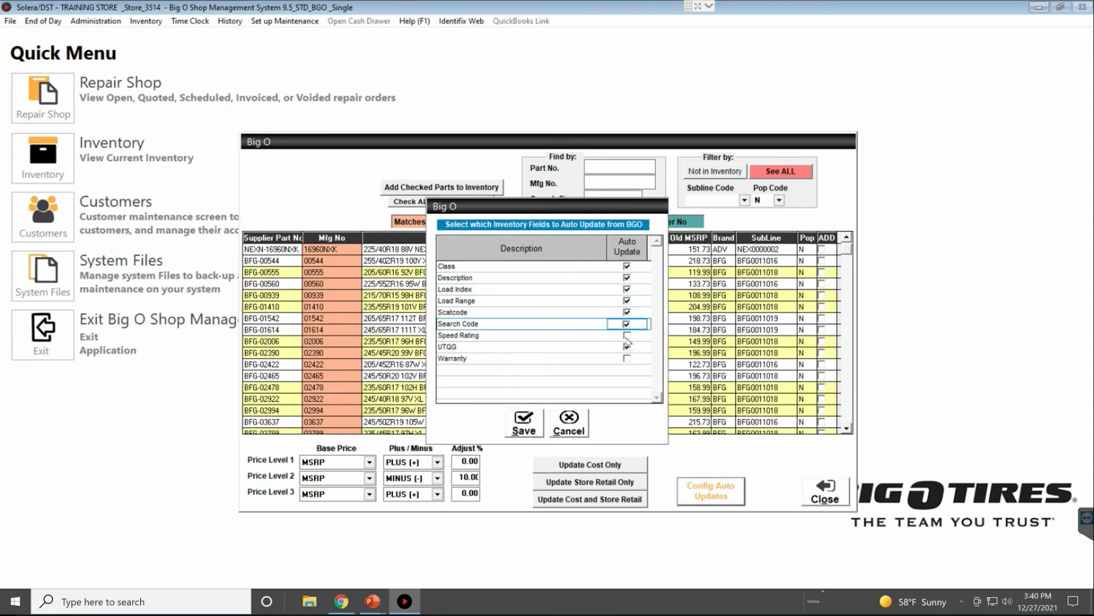
click(522, 420)
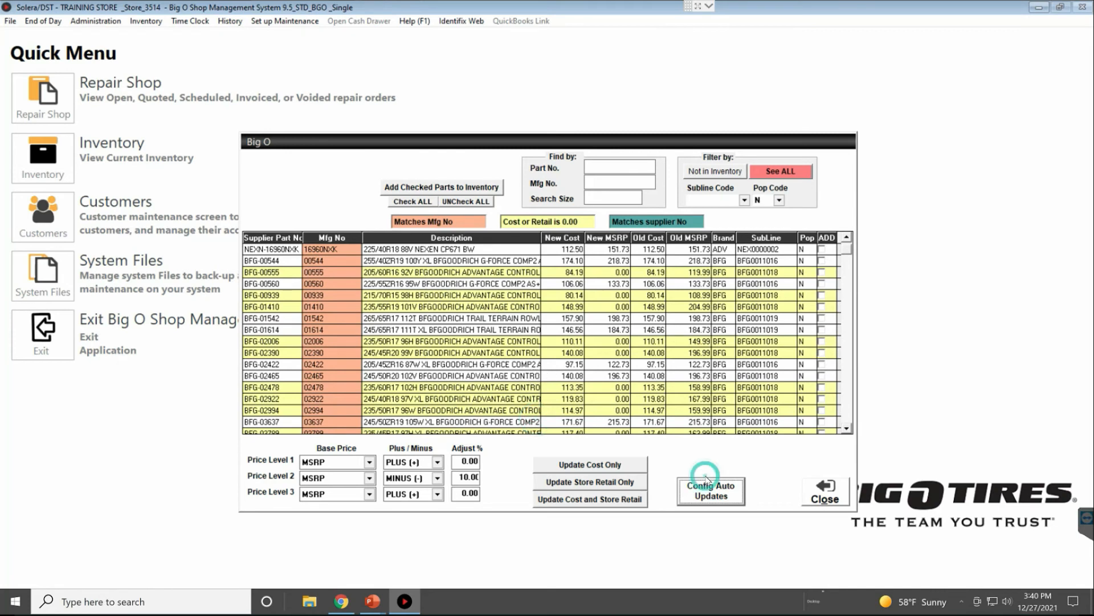
click(709, 491)
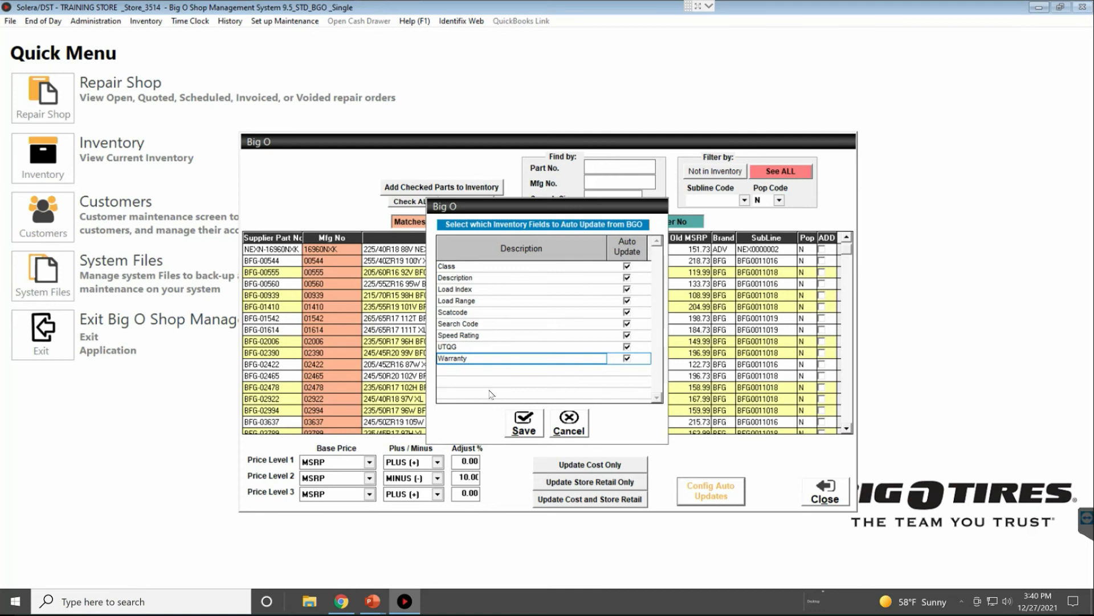
mouse_move(508, 383)
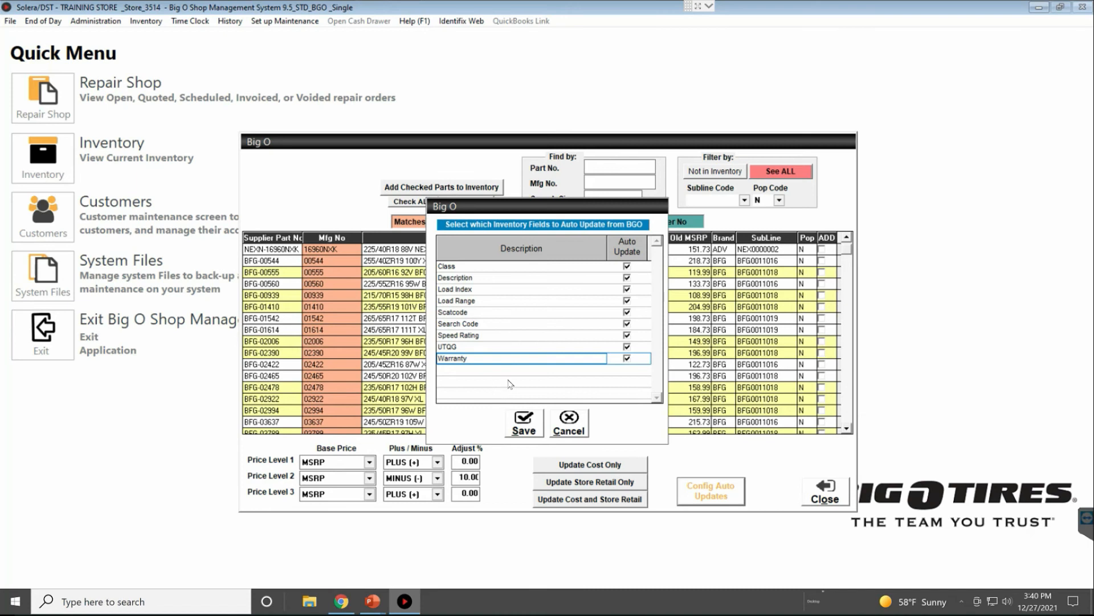
click(523, 421)
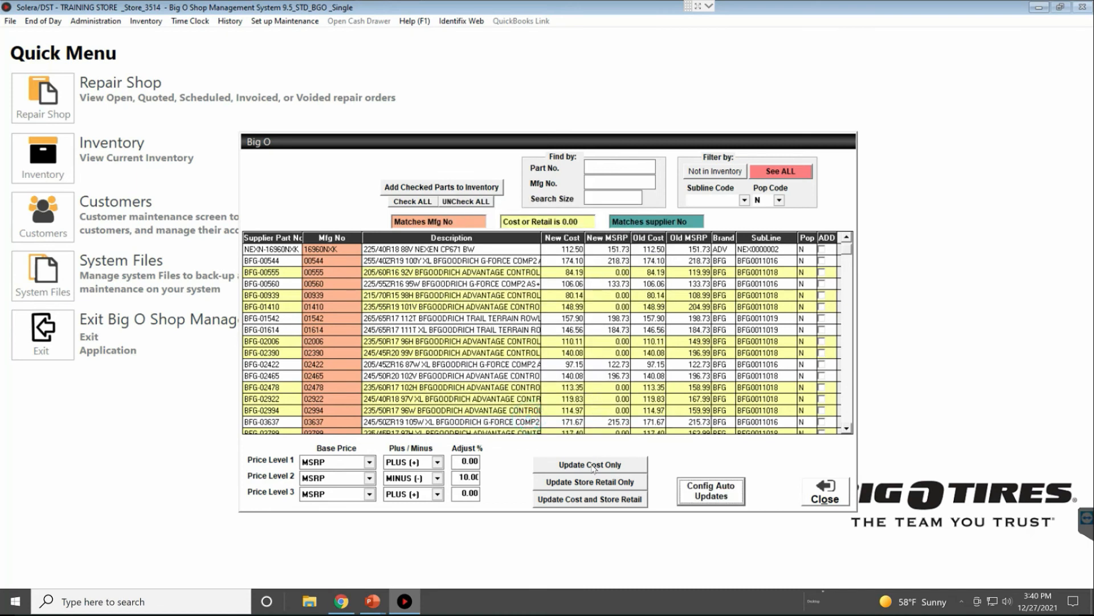
Run and confirm Update Cost Only until Price Update Complete appears.
click(590, 465)
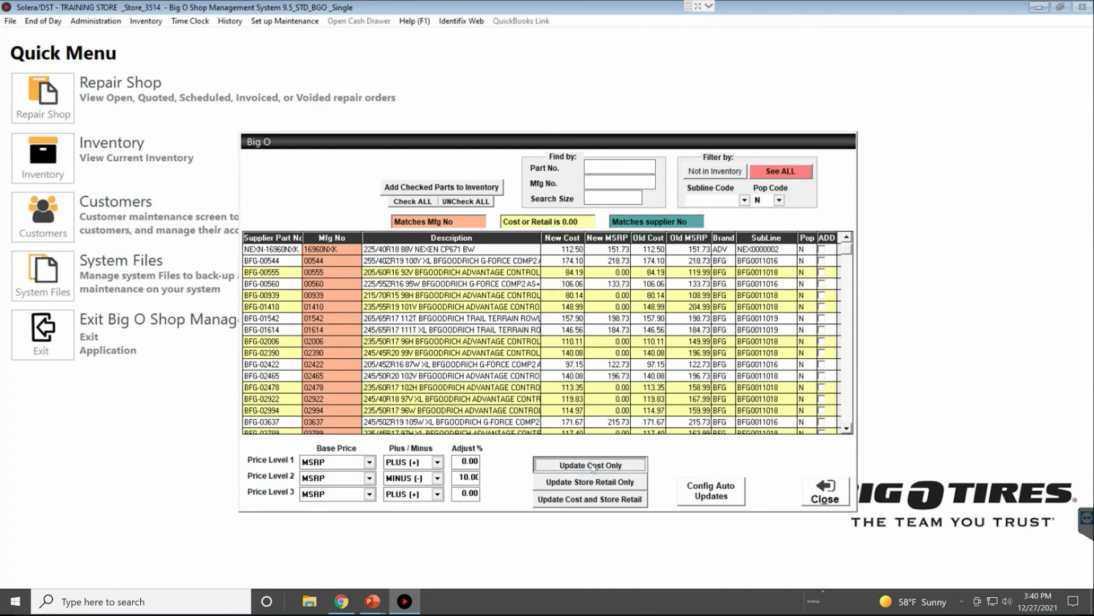
click(588, 464)
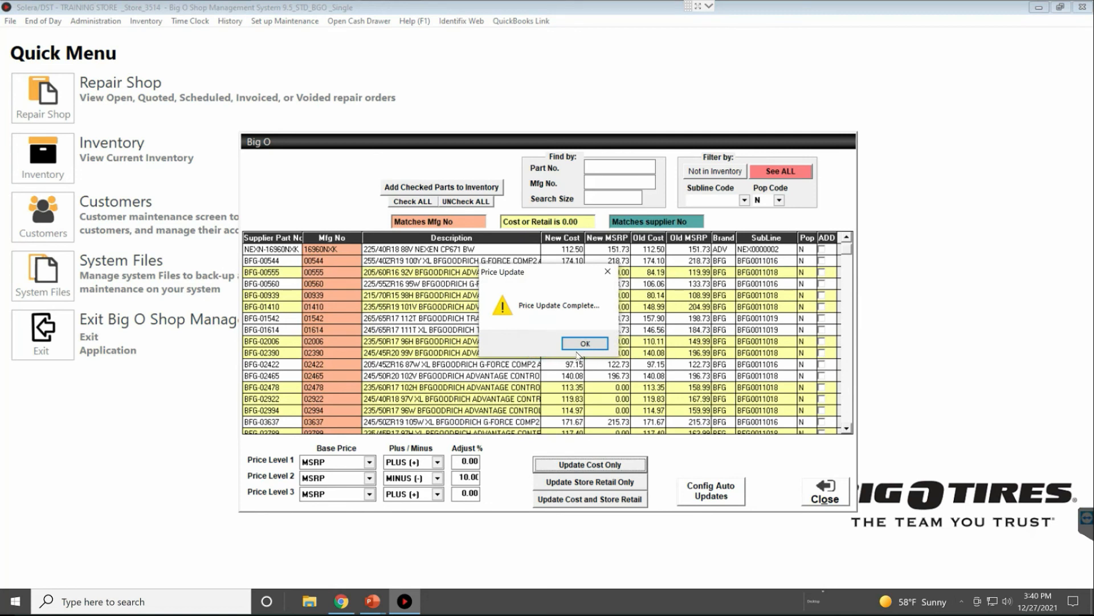